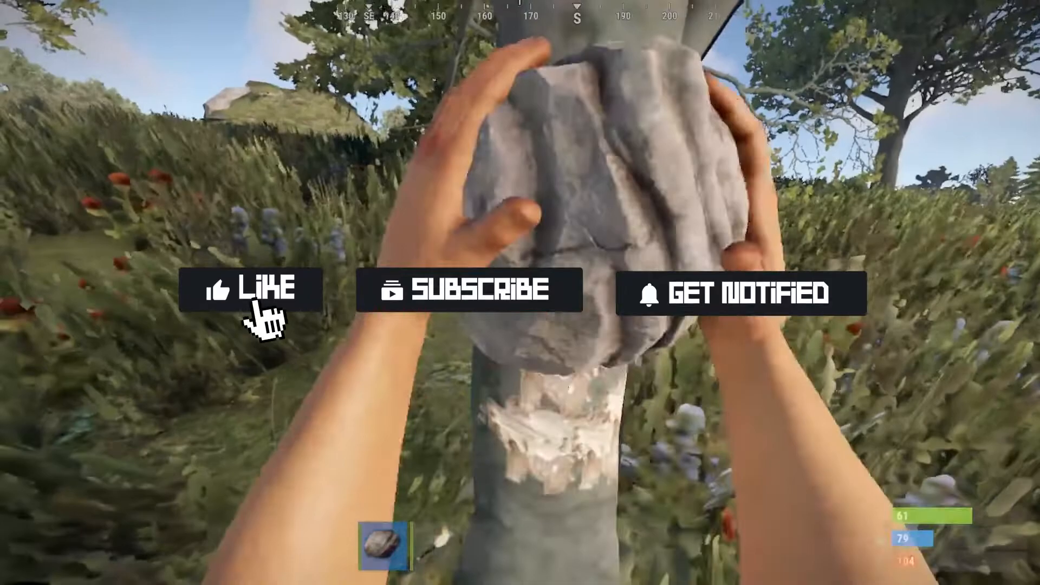
Stop the Rust server, tick Enable uMod Support in the settings and save
click(261, 295)
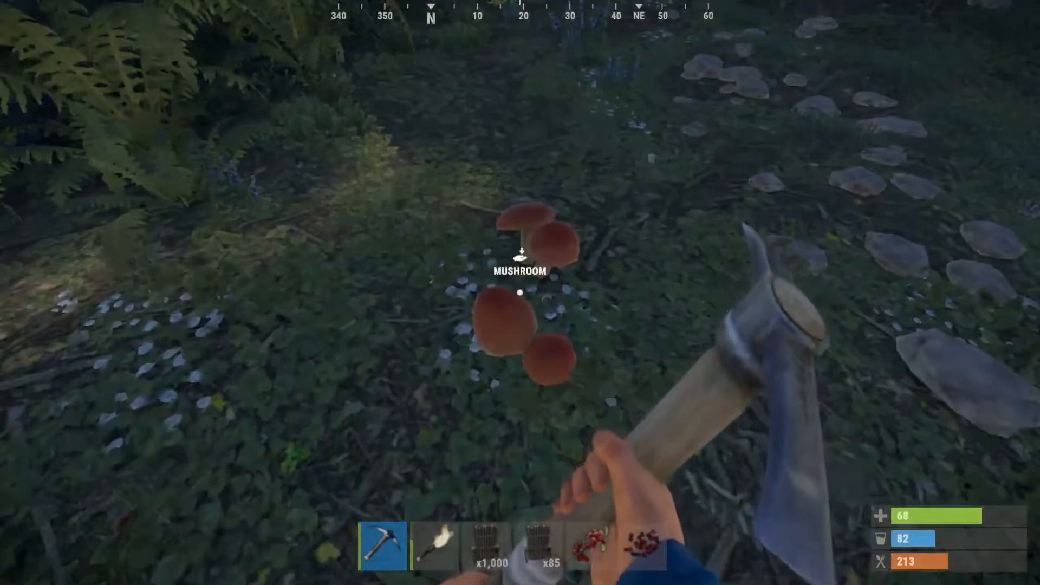
click(521, 260)
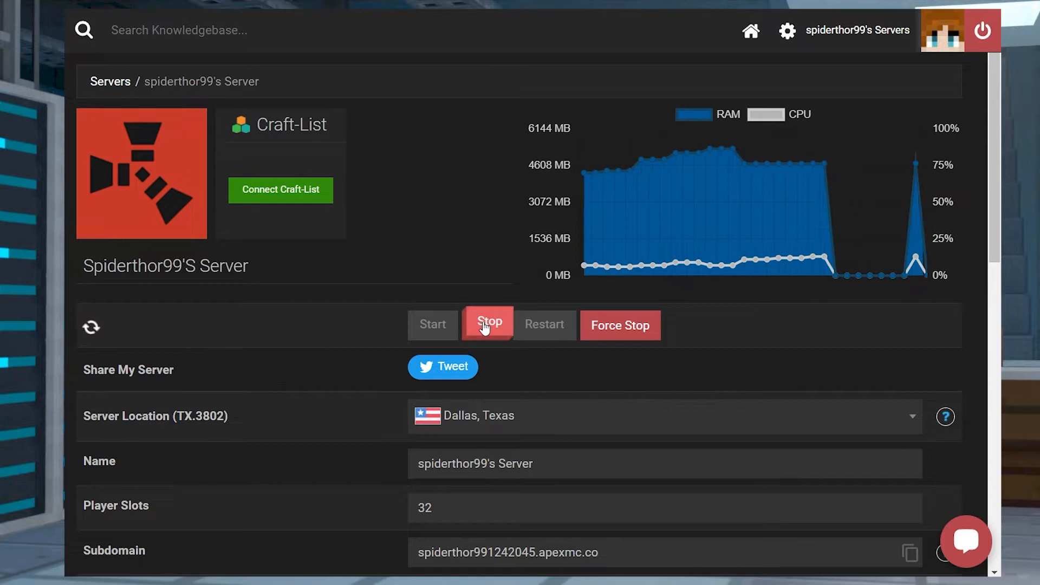
click(488, 325)
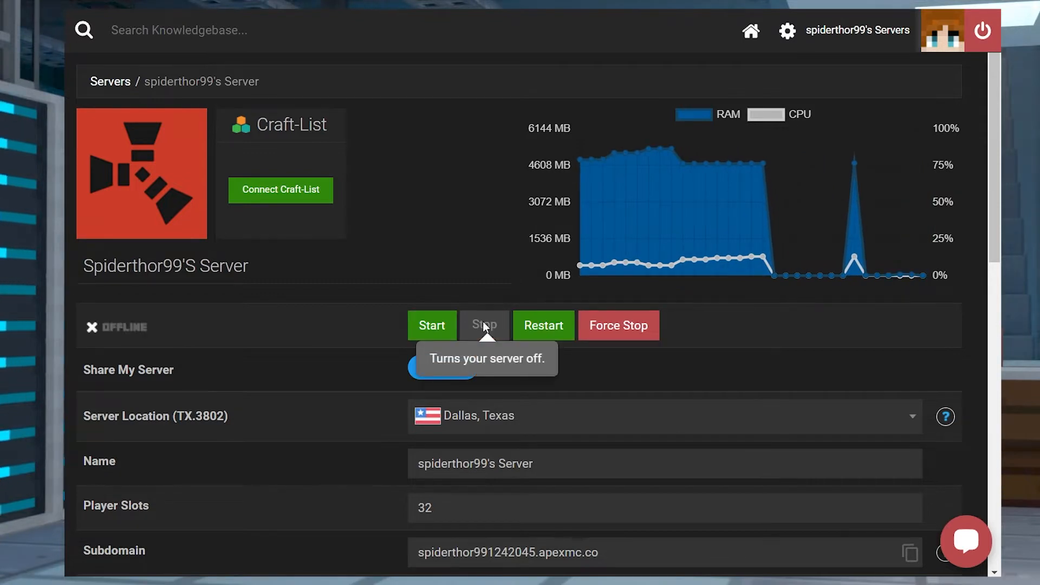
scroll(down, 3)
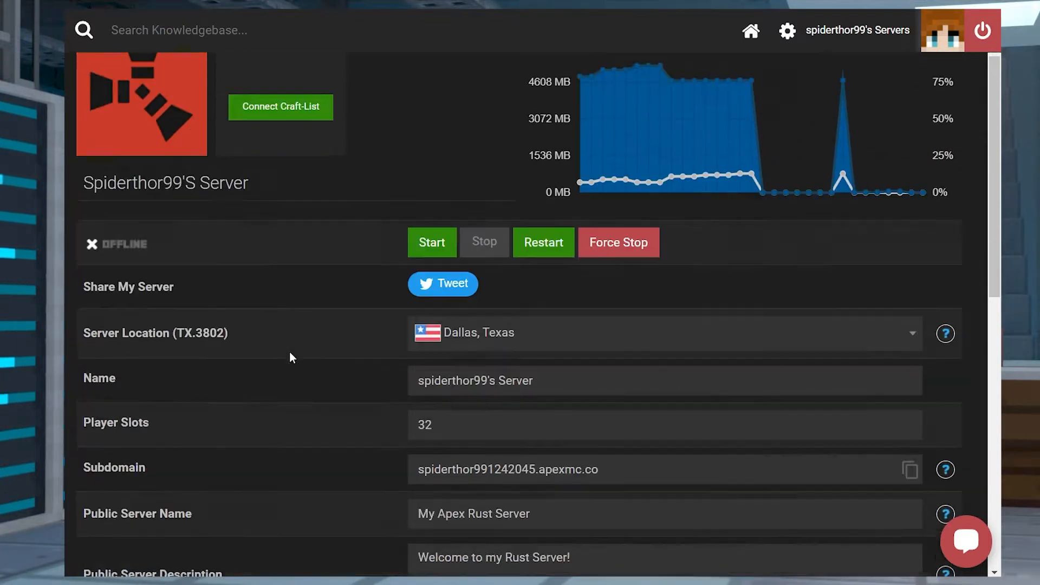
scroll(down, 3)
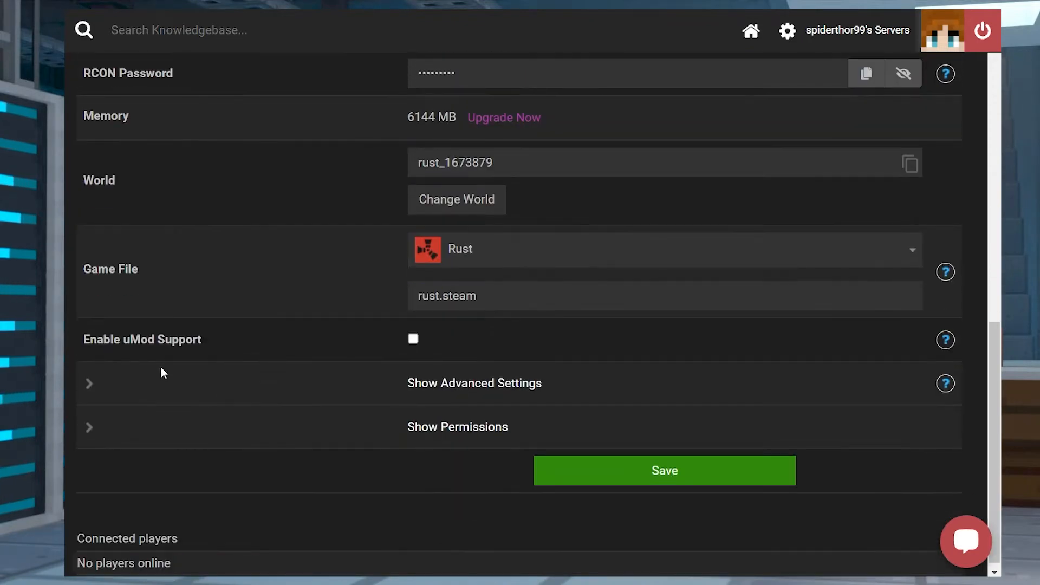
mouse_move(174, 362)
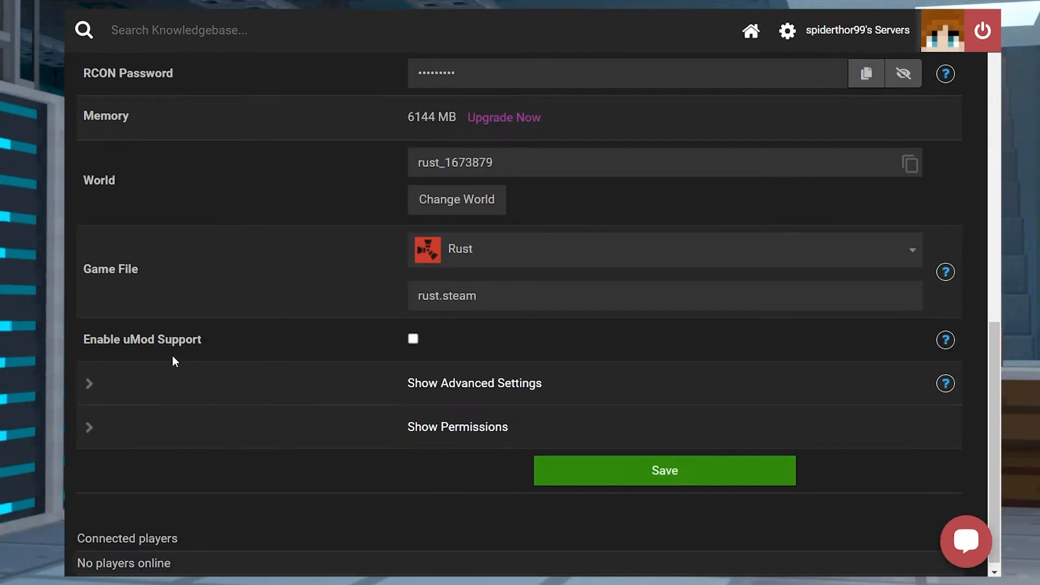
click(411, 338)
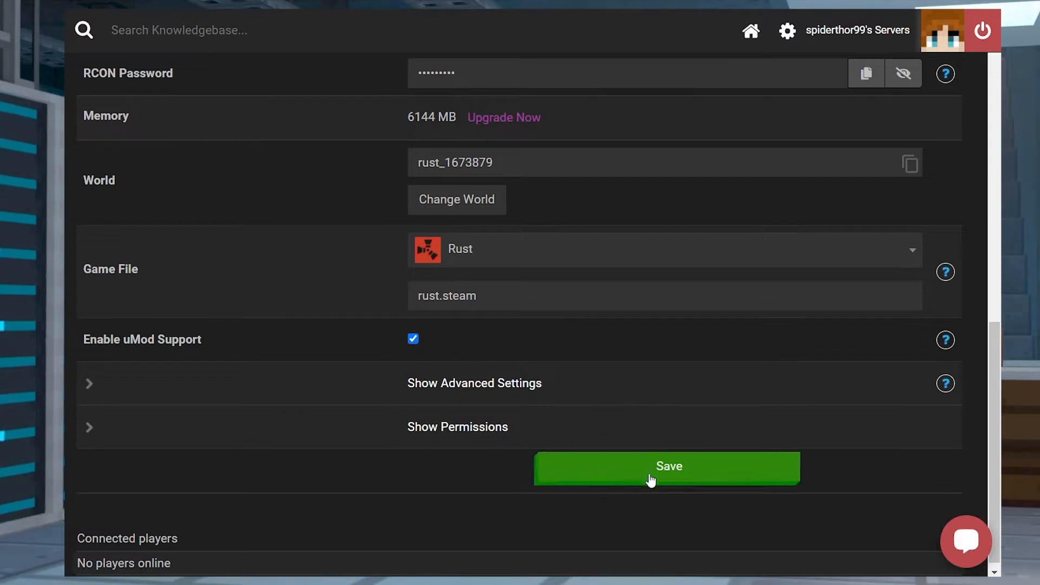
click(670, 468)
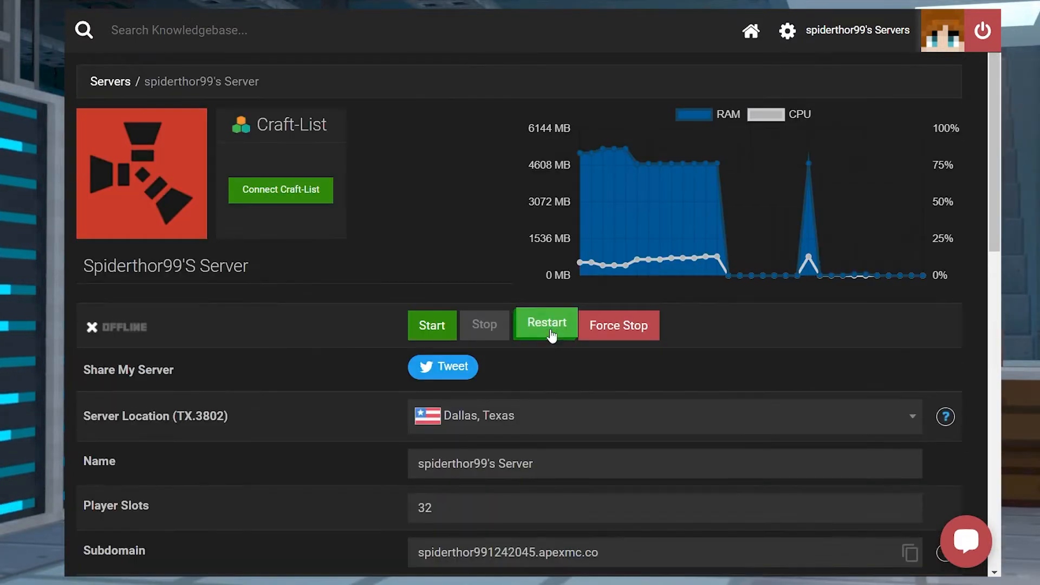
mouse_move(549, 335)
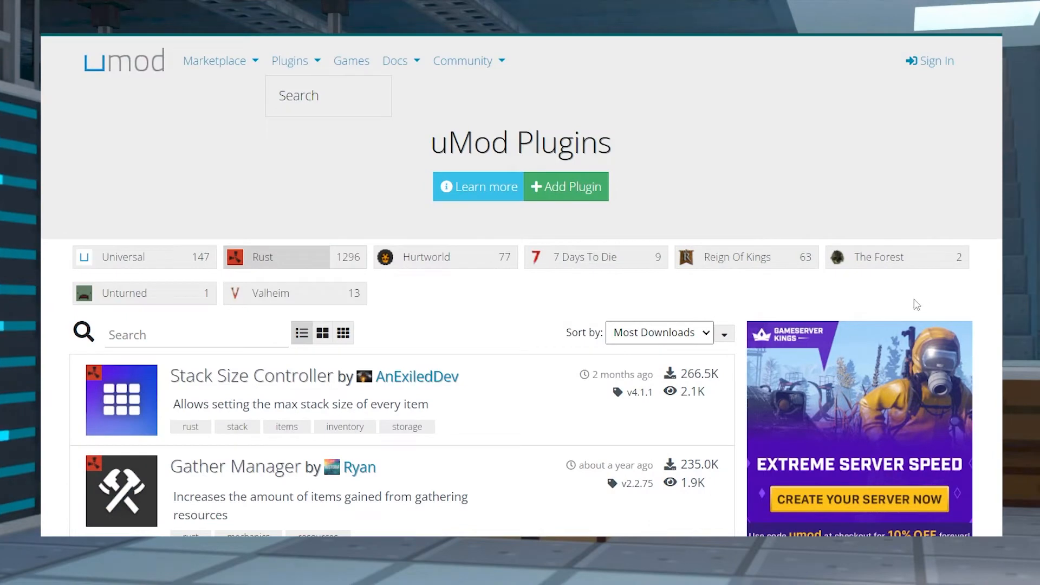
mouse_move(686, 146)
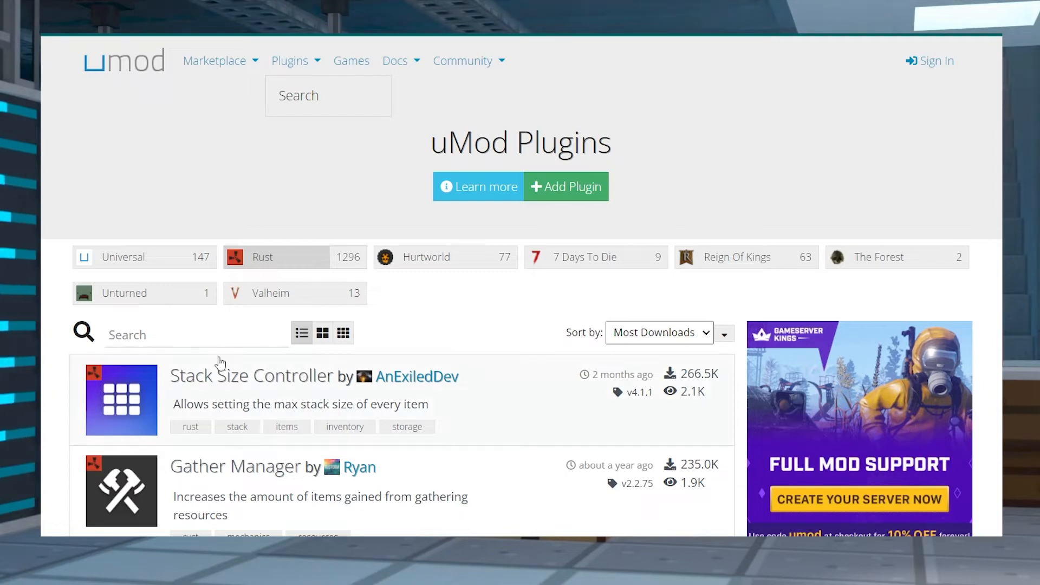
Find Vanish by Whispers88 in the Rust plugin list and view its page
scroll(down, 3)
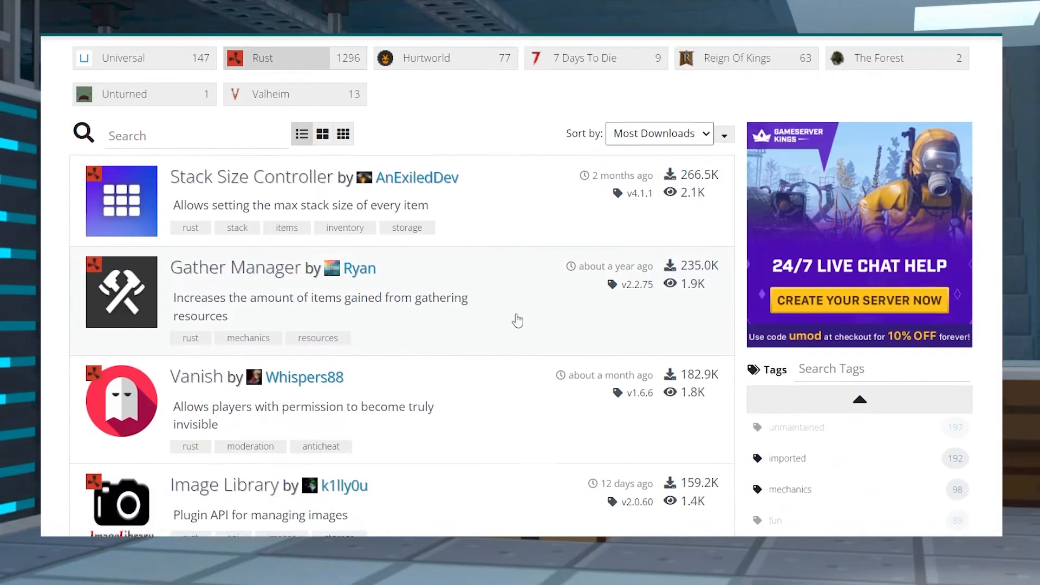
scroll(down, 3)
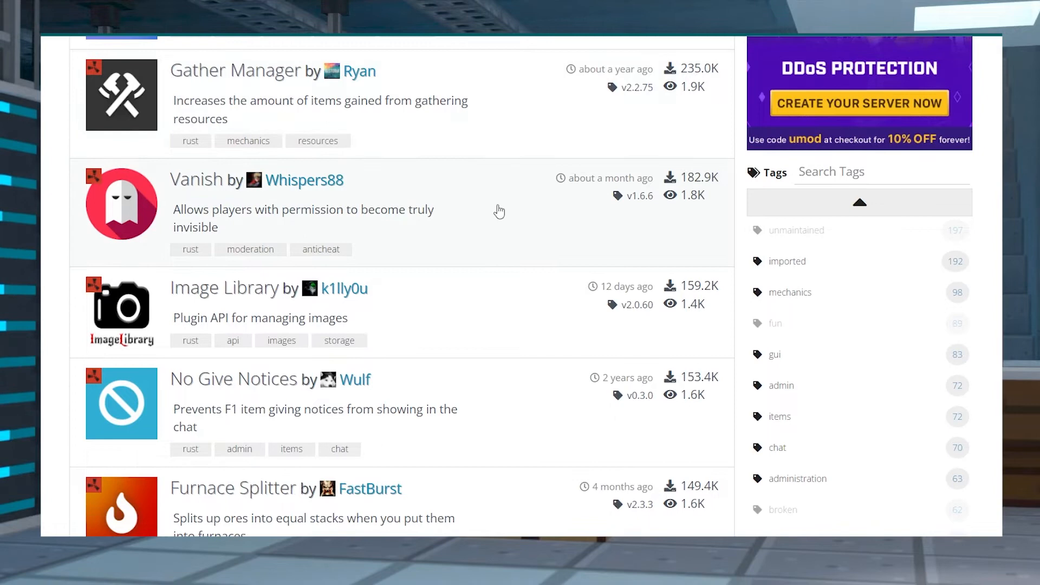
mouse_move(452, 220)
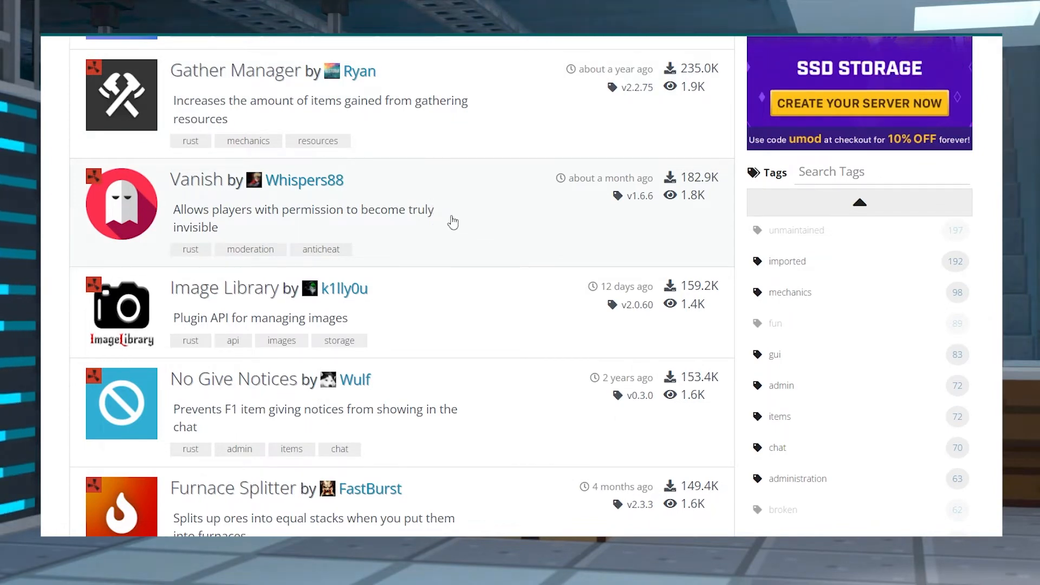
click(196, 180)
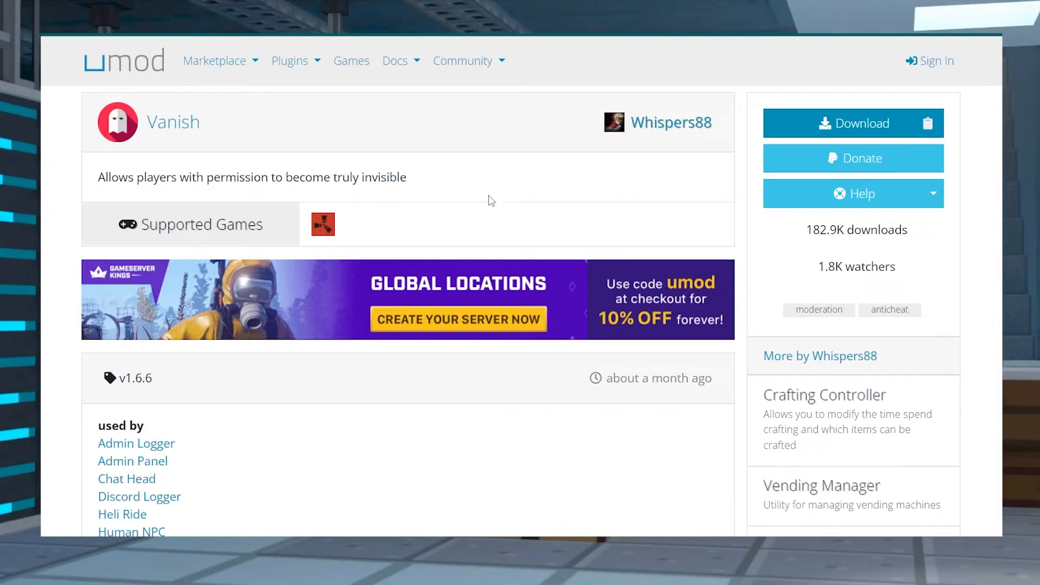
mouse_move(859, 135)
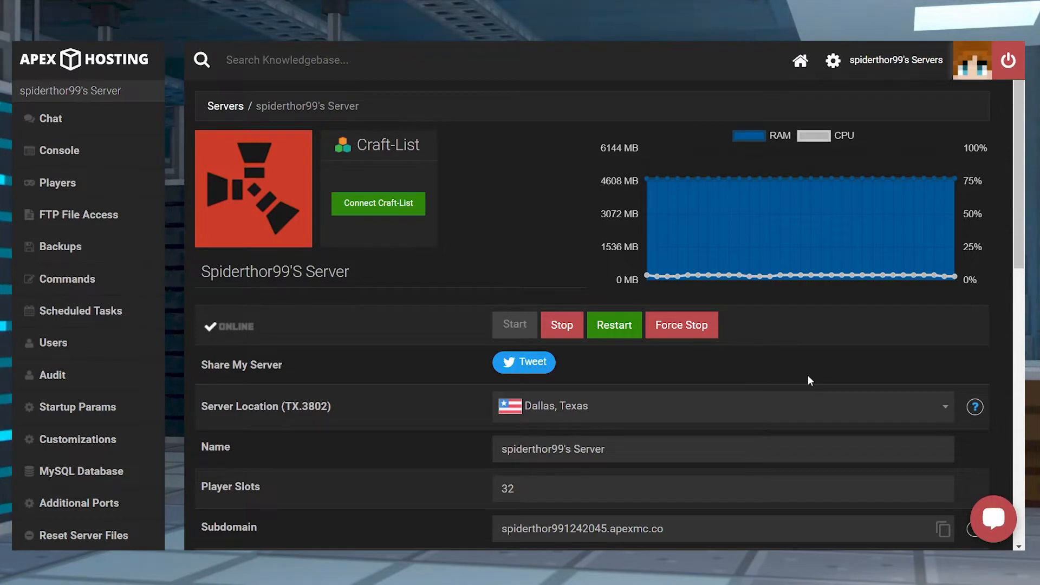
mouse_move(78, 212)
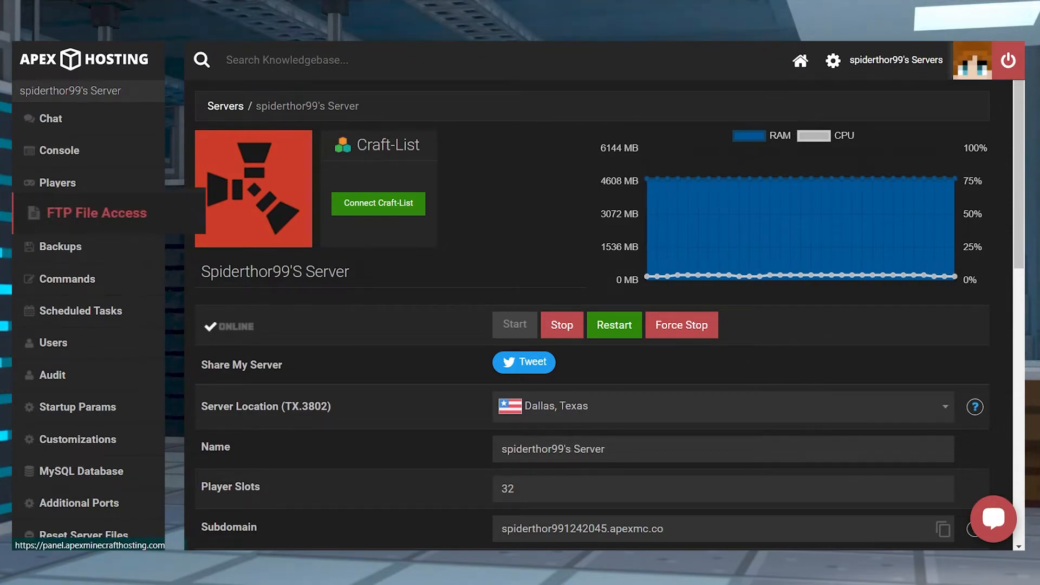
Log in to FTP File Access, go to /oxide/plugins and start uploading Vanish.cs
click(96, 213)
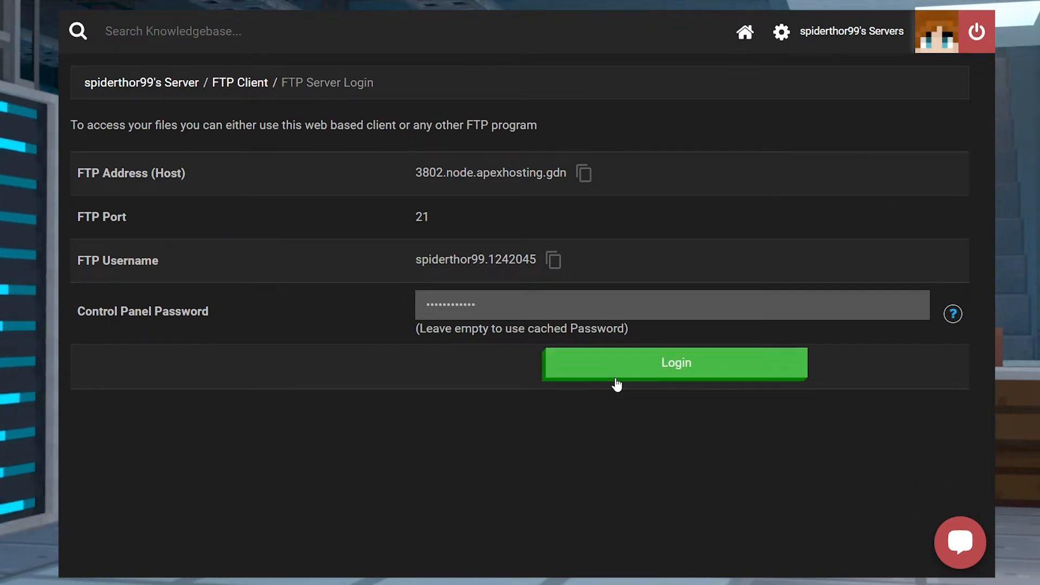
click(676, 363)
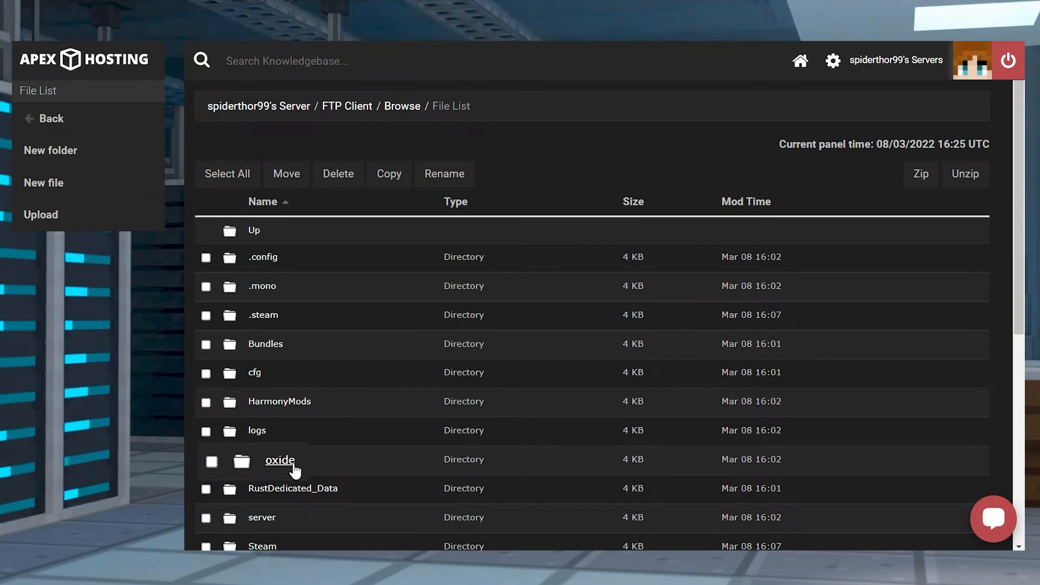
click(280, 460)
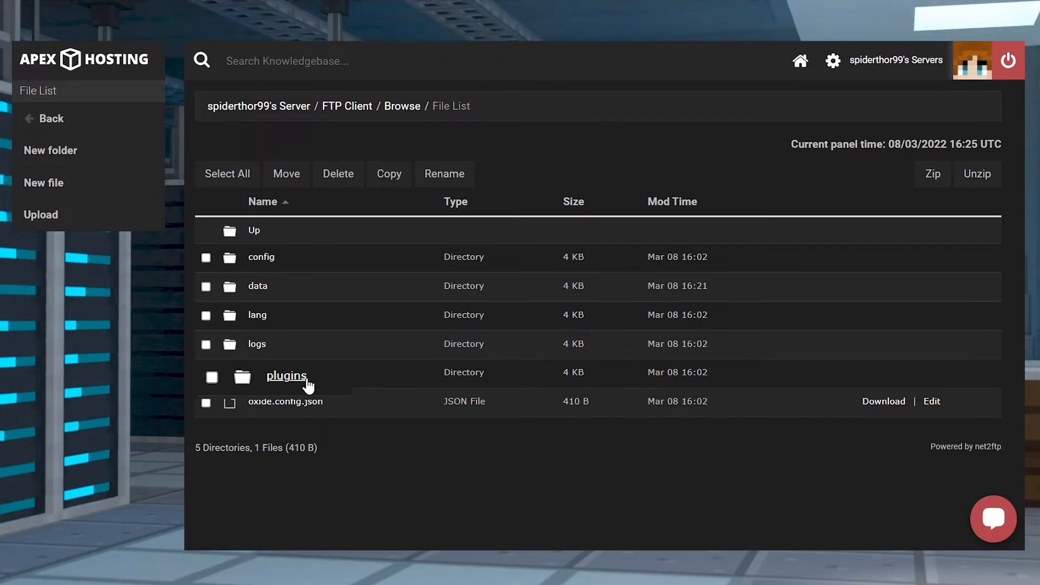
click(286, 376)
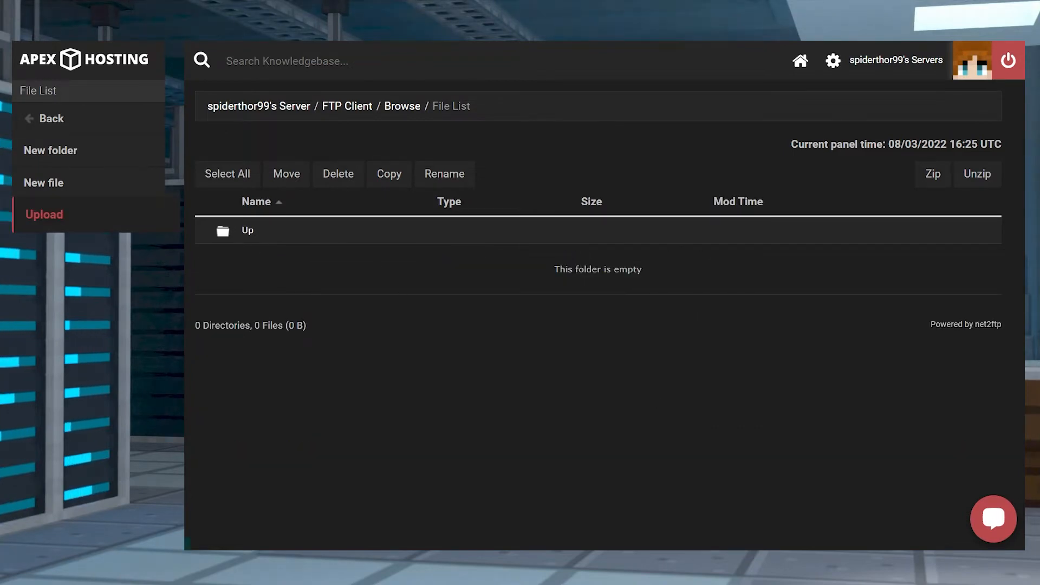
click(44, 213)
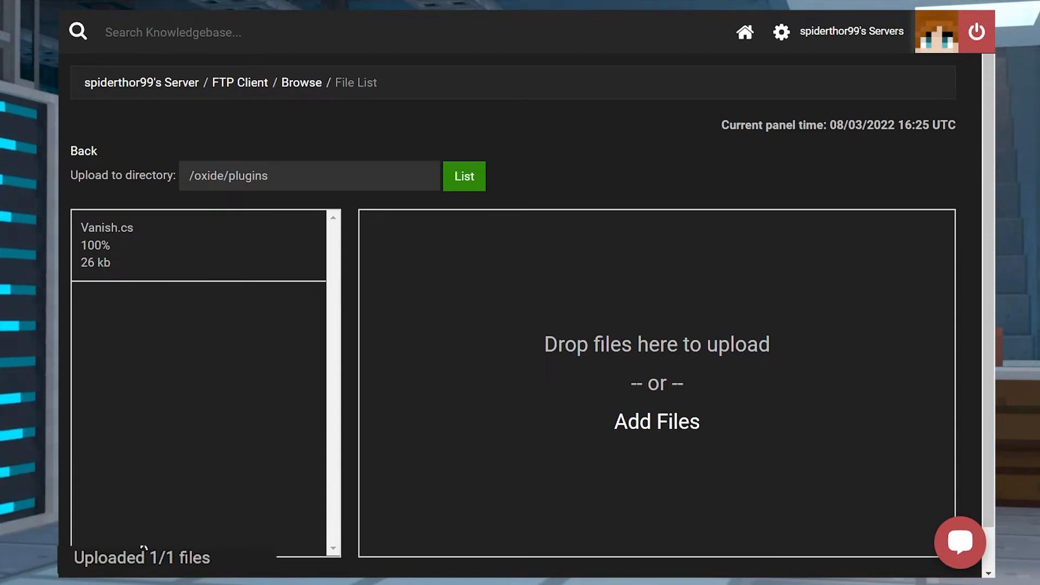
mouse_move(227, 359)
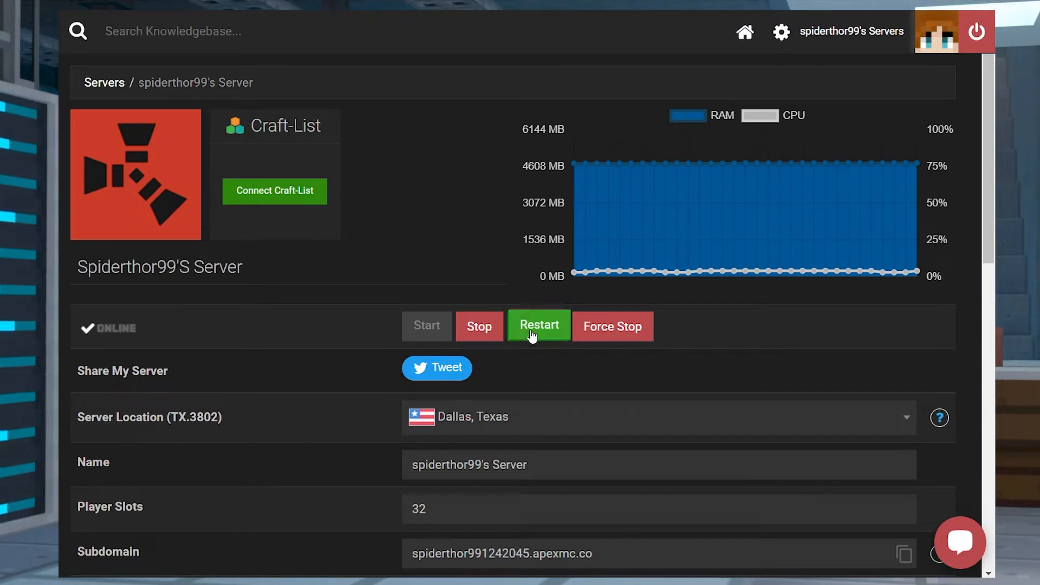
mouse_move(525, 334)
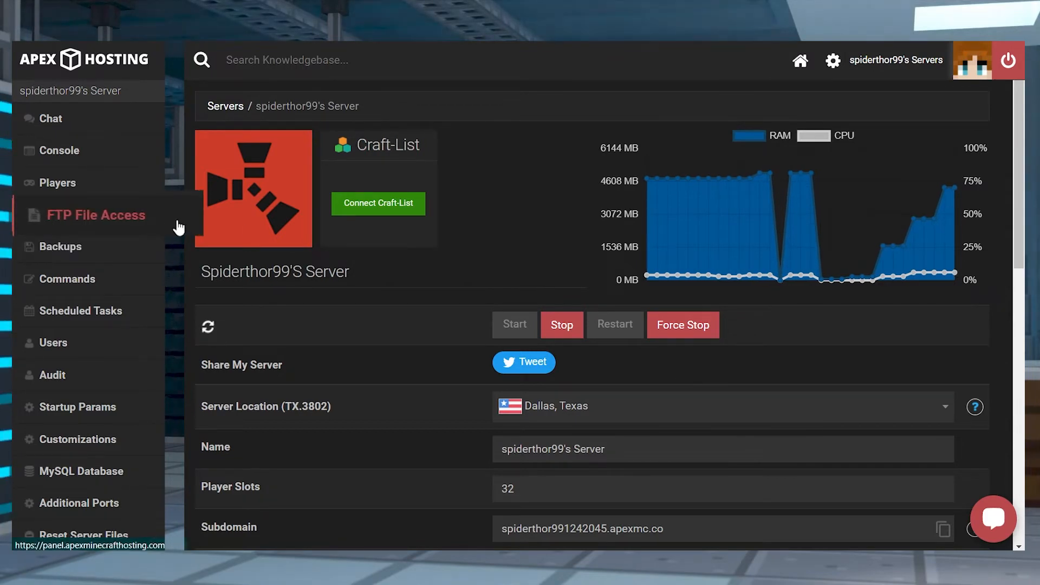
Log in to FTP File Access with the password and go to /oxide/config
click(95, 214)
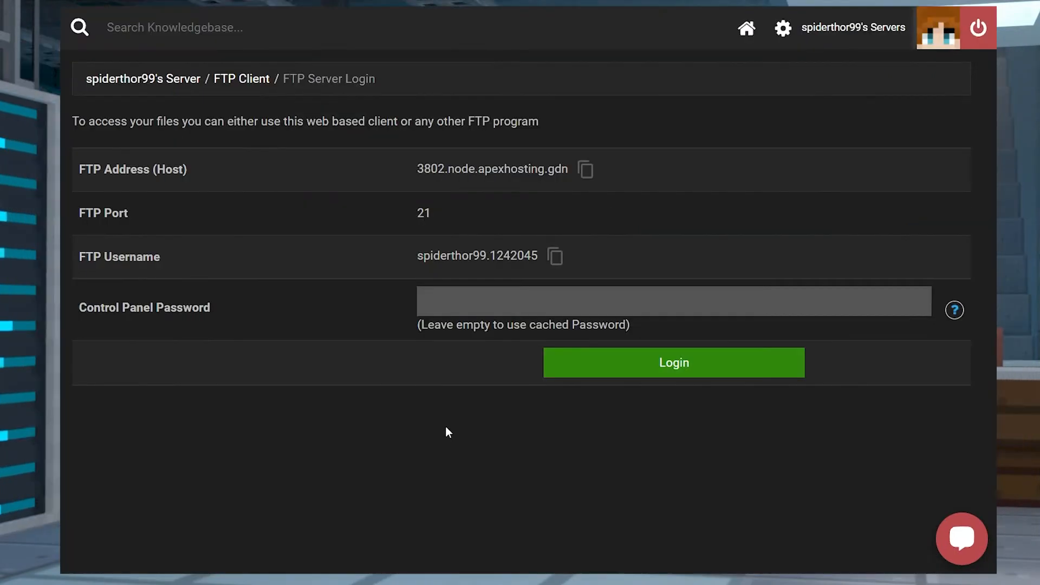
text(password)
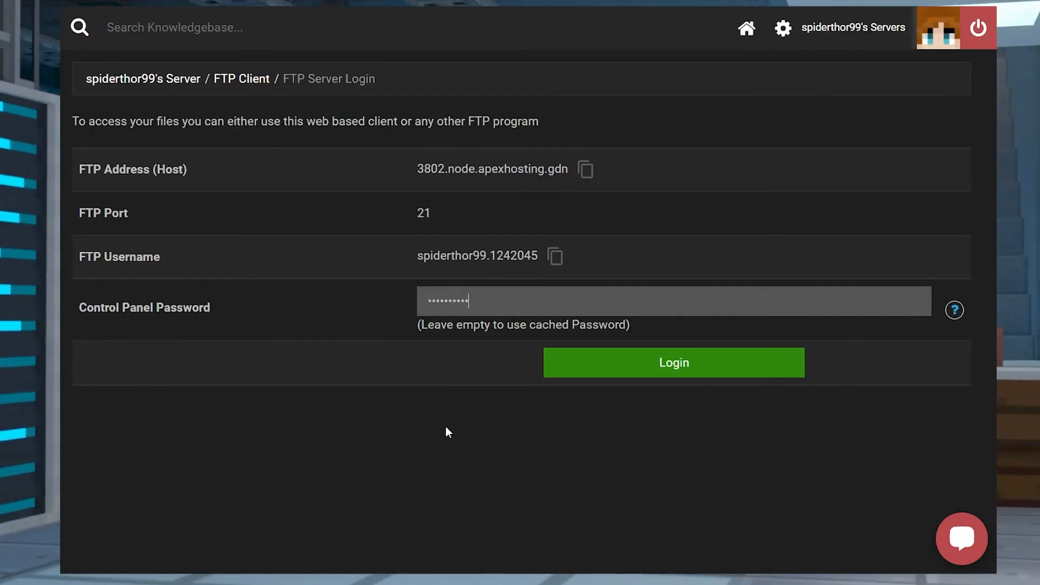
click(677, 362)
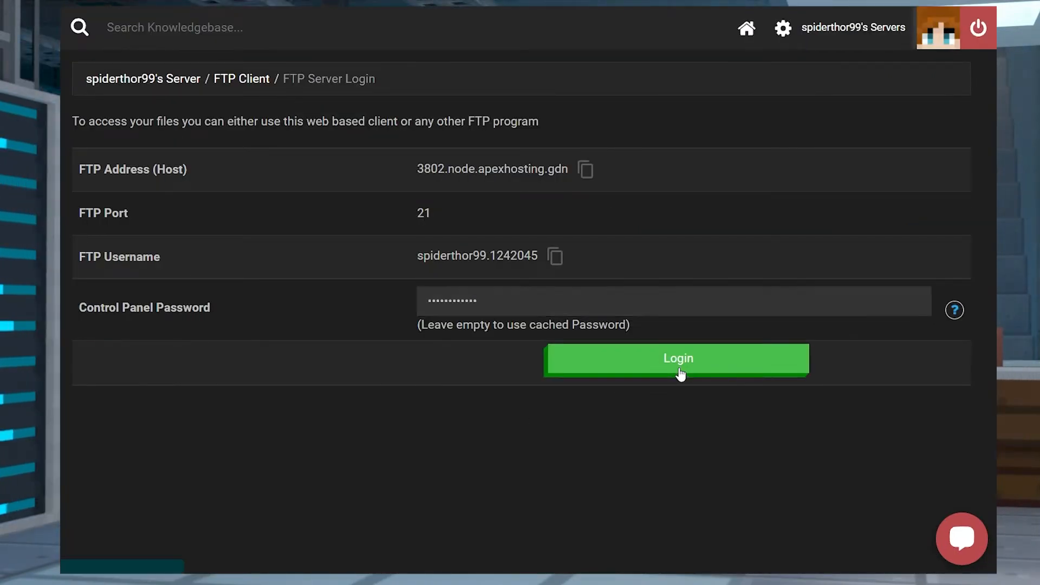
click(678, 359)
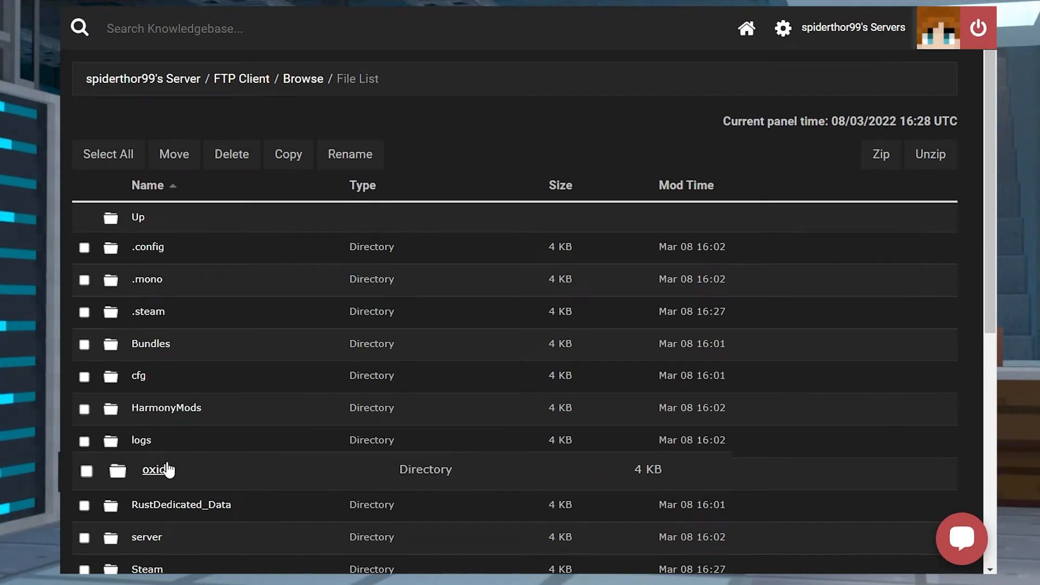
click(154, 469)
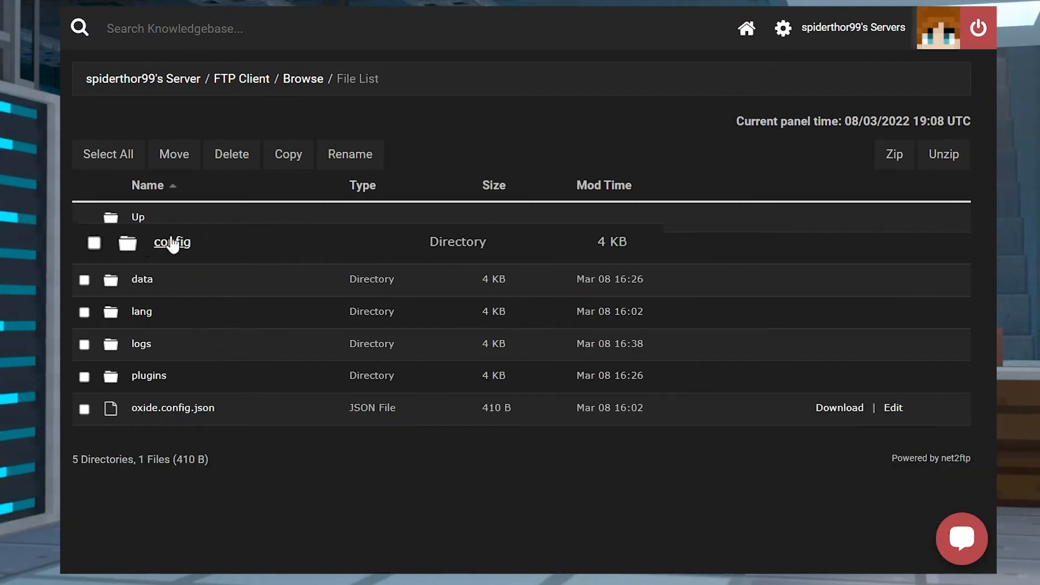
click(171, 243)
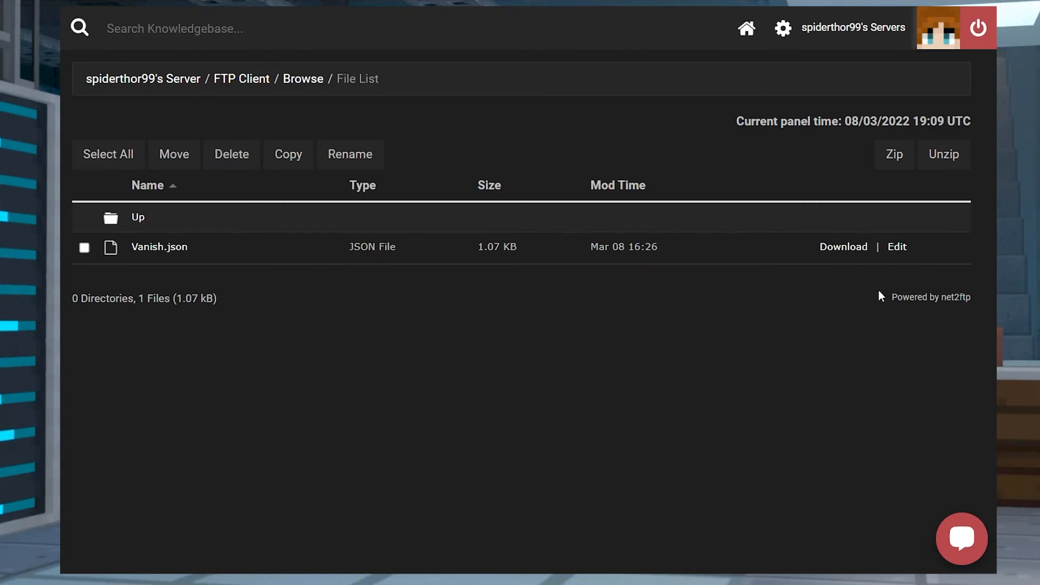
mouse_move(897, 247)
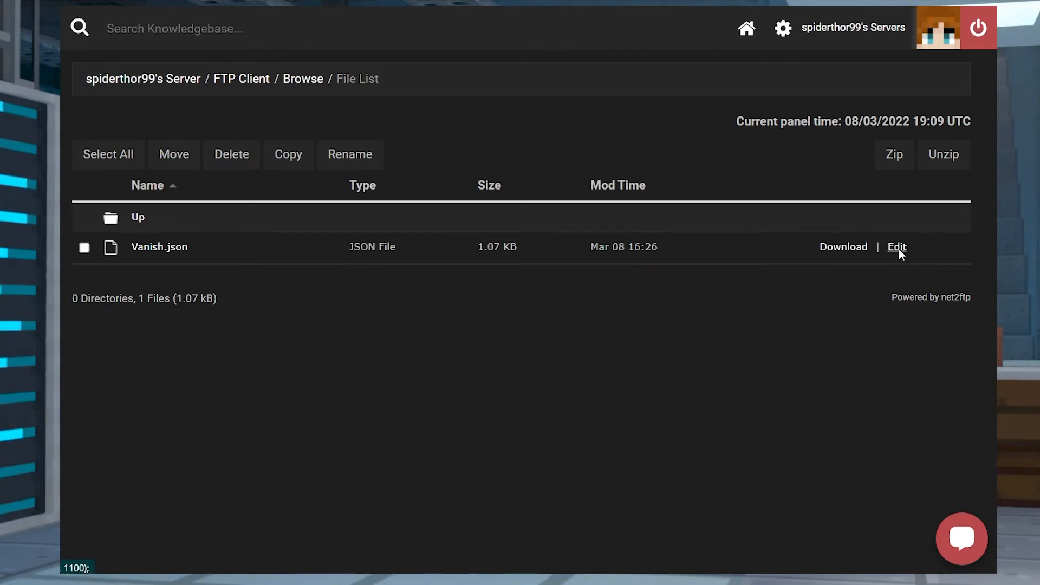
Edit Vanish.json so NoClip on Vanish is false and save it
click(897, 247)
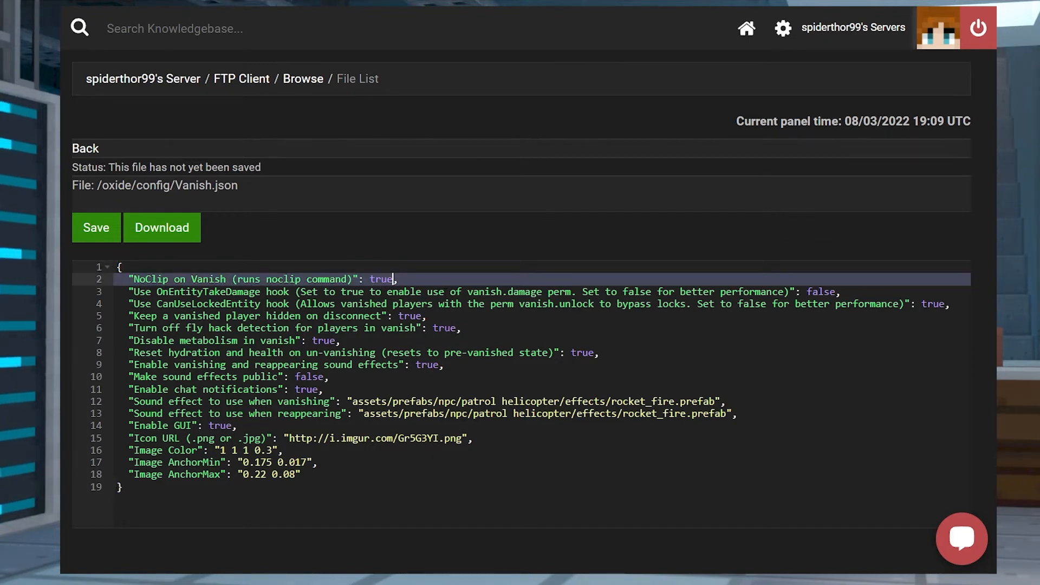
text(f)
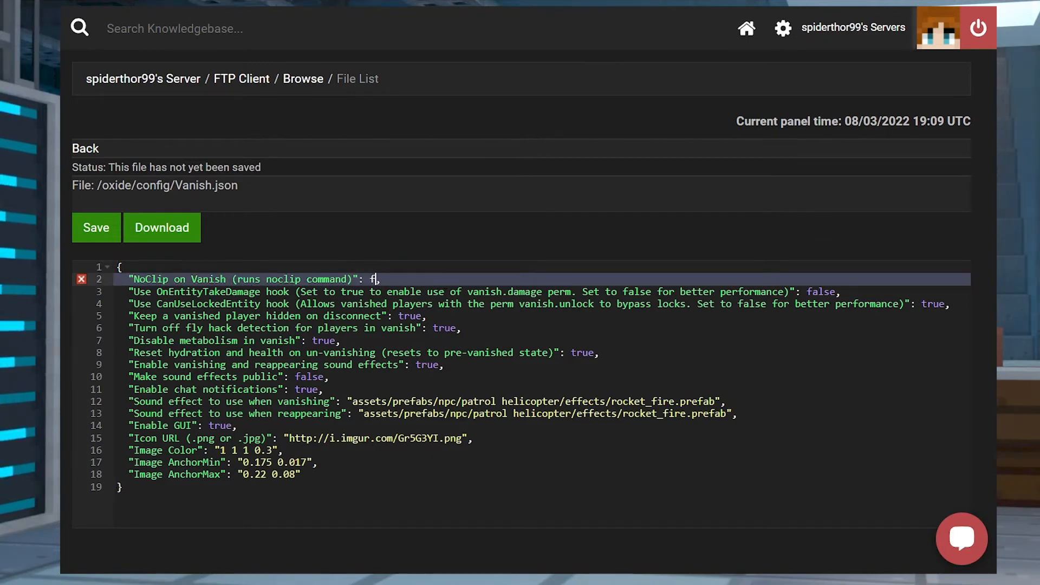
text(alse,)
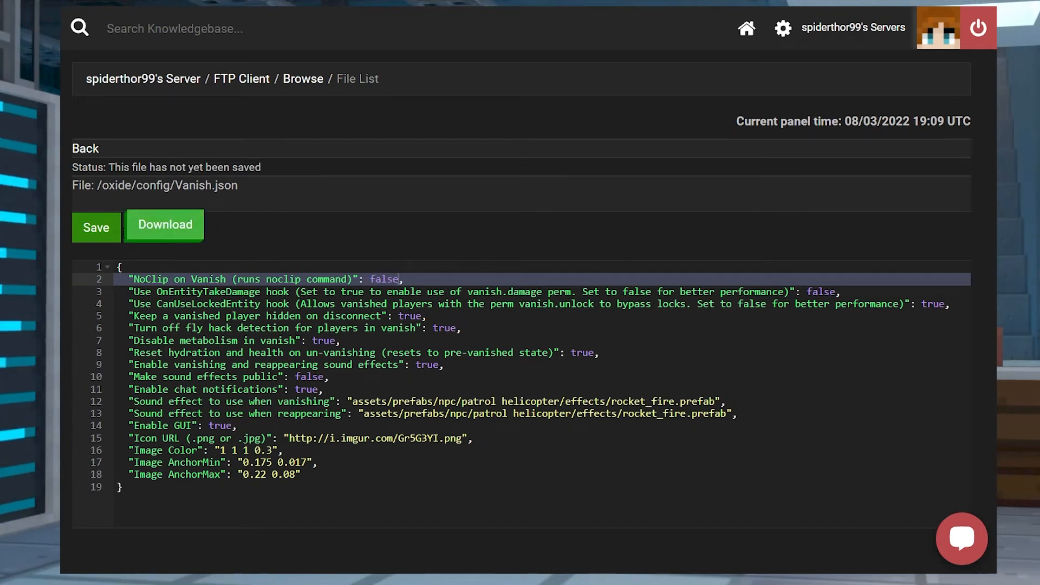
click(96, 227)
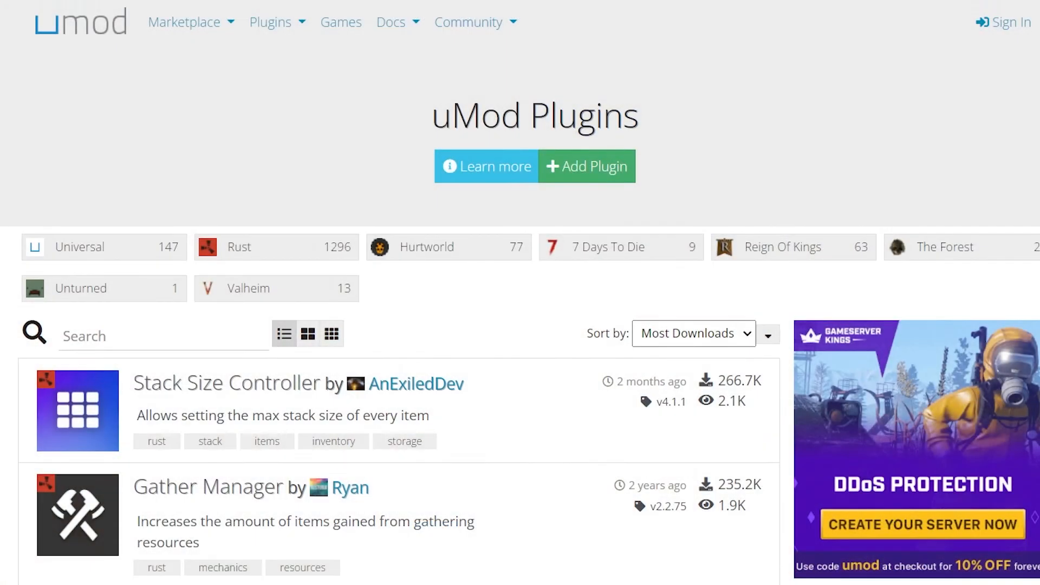
Scroll the uMod Most Downloads plugin list past Vanish to further Rust plugins
scroll(down, 3)
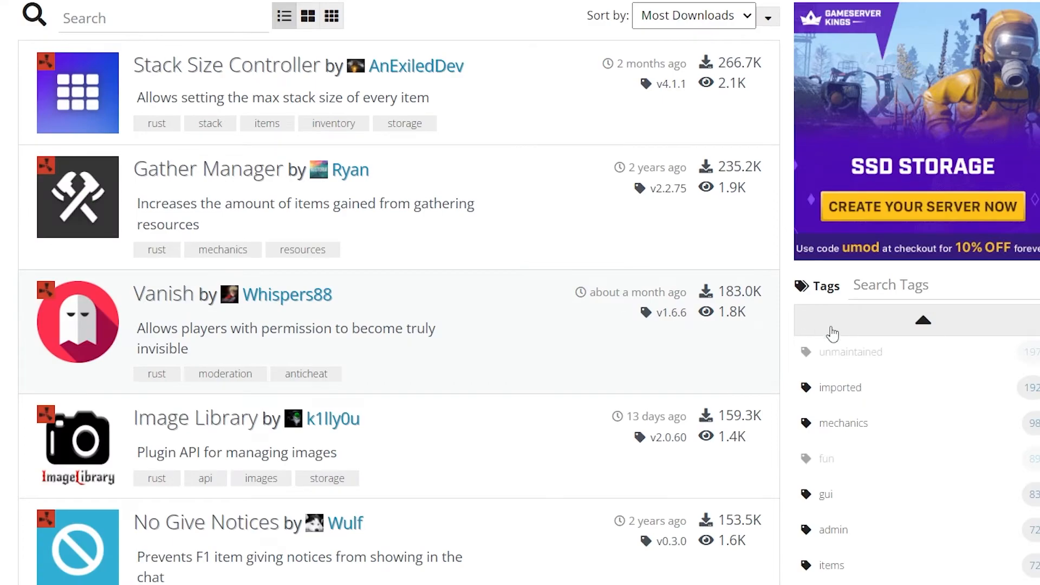
scroll(down, 3)
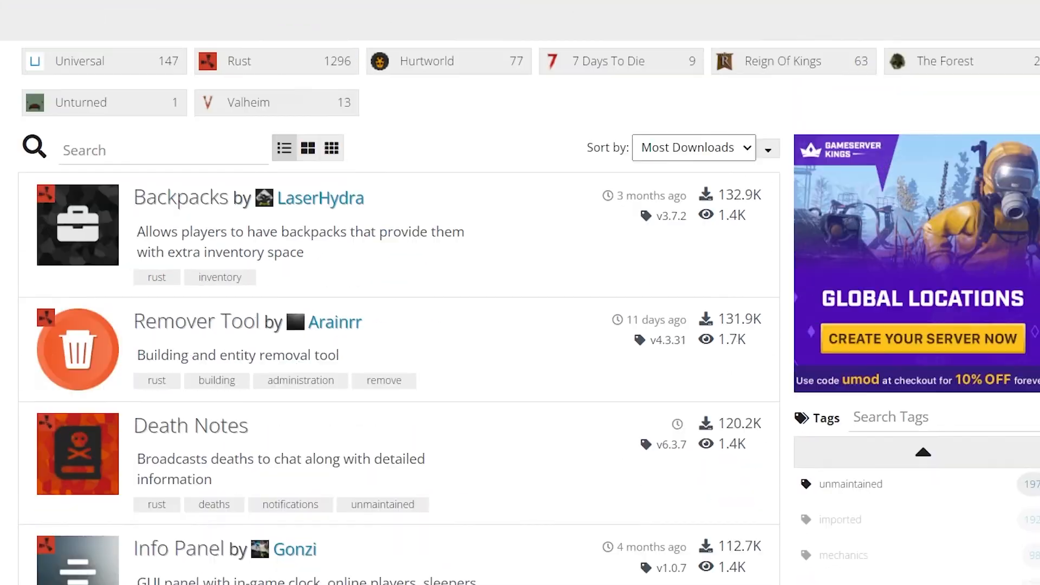